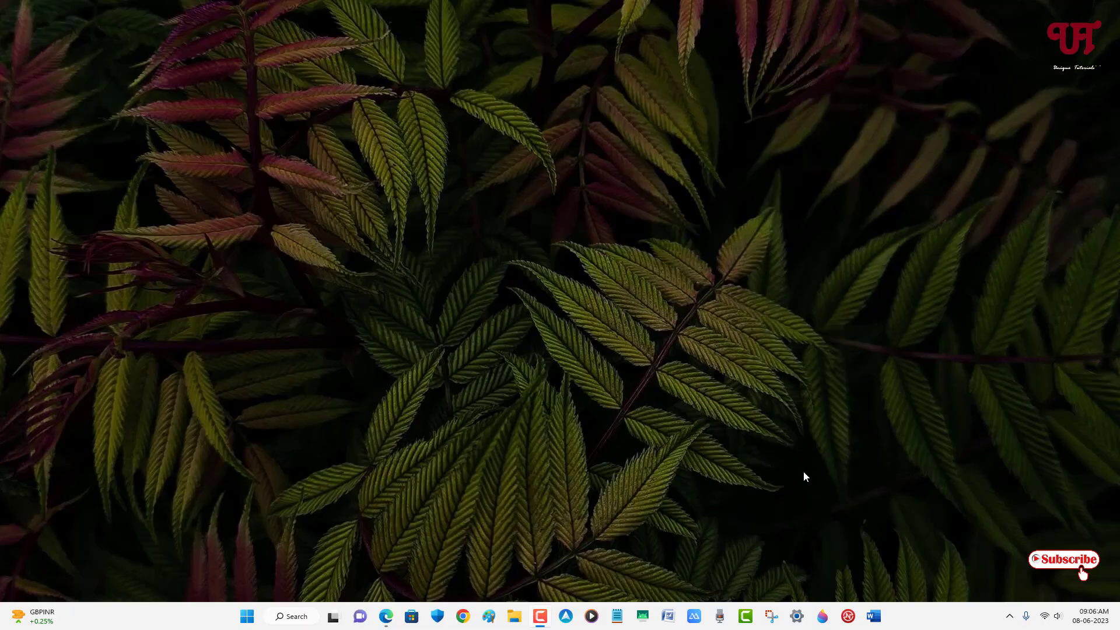
mouse_move(752, 425)
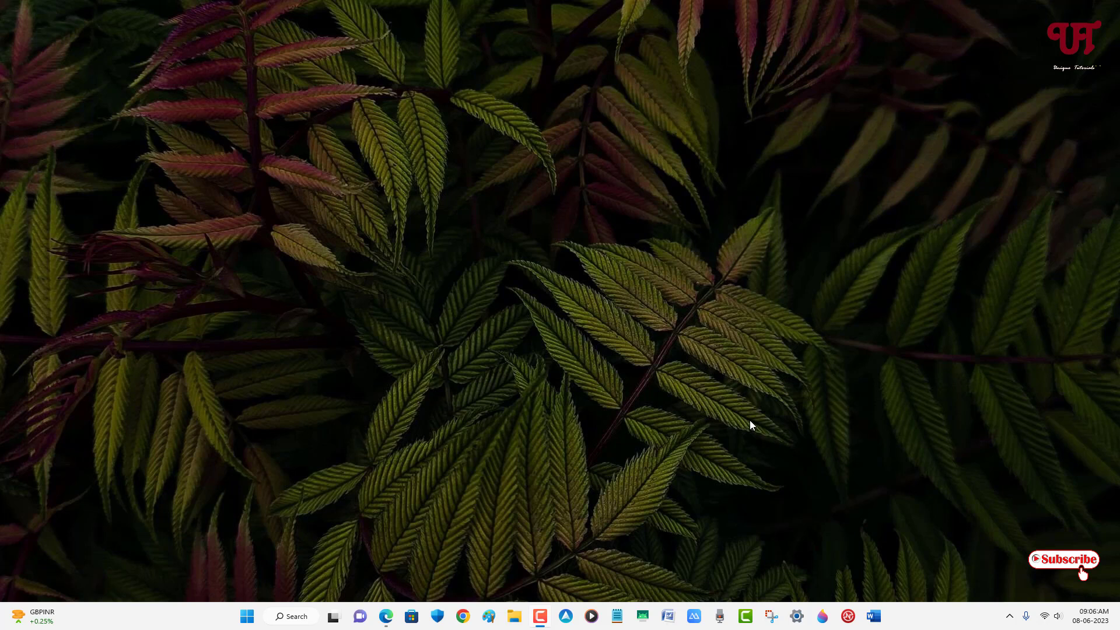
mouse_move(626, 394)
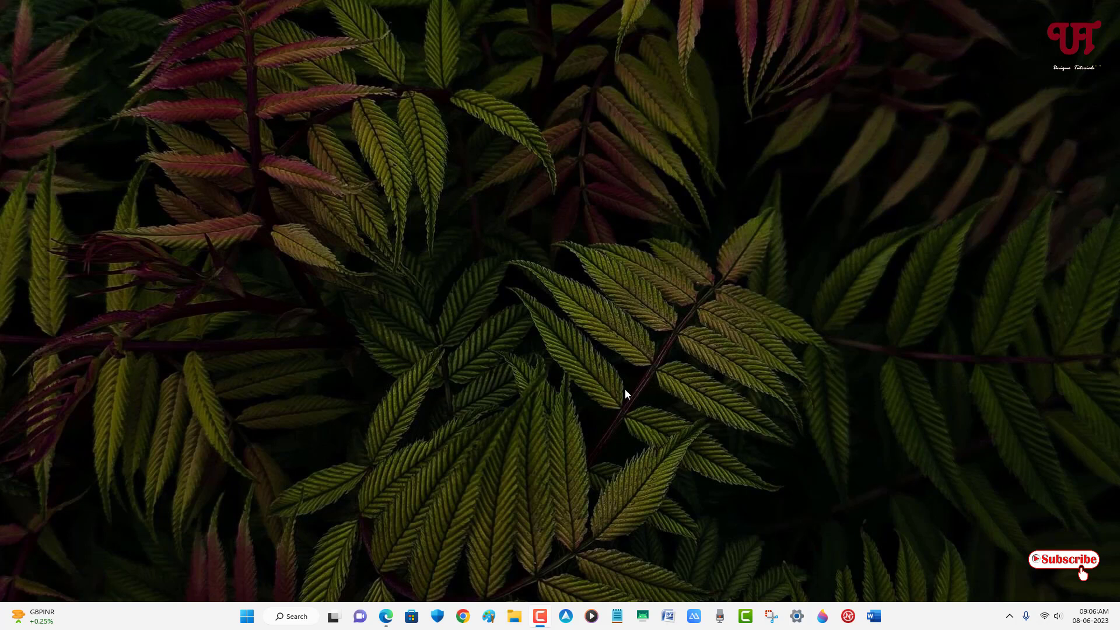
mouse_move(586, 442)
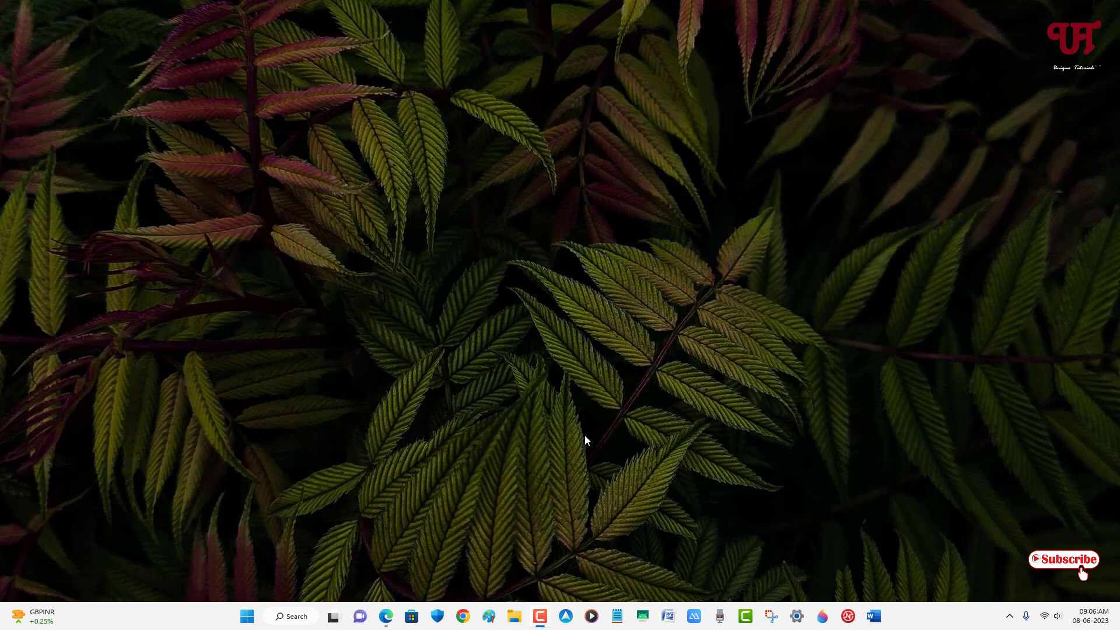
mouse_move(476, 403)
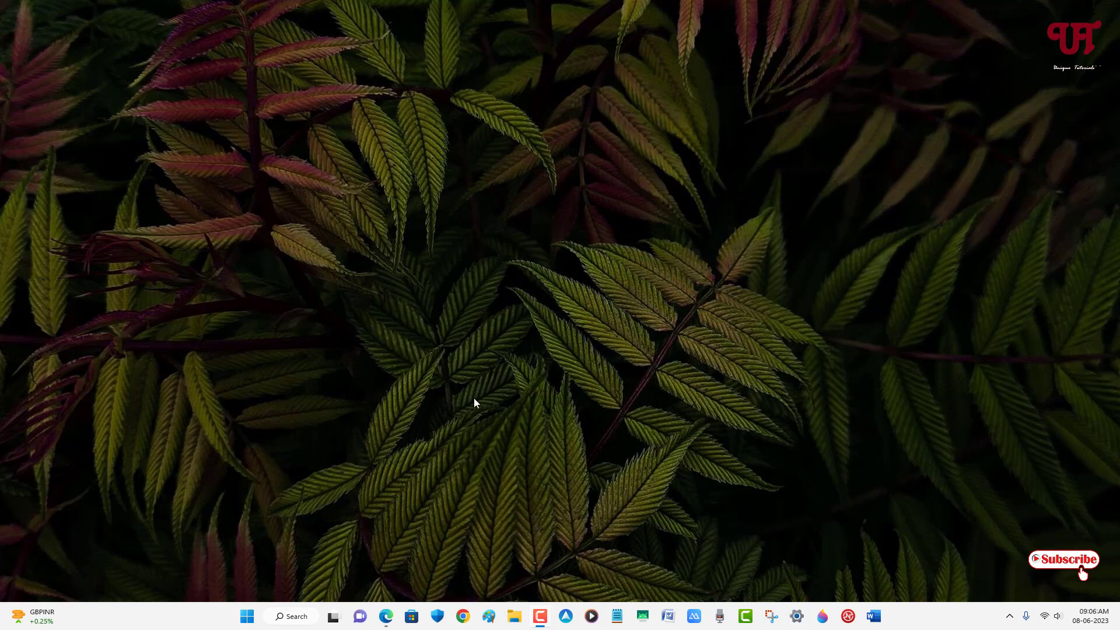
From the Start menu, reach the Apps section of Windows Settings
click(247, 616)
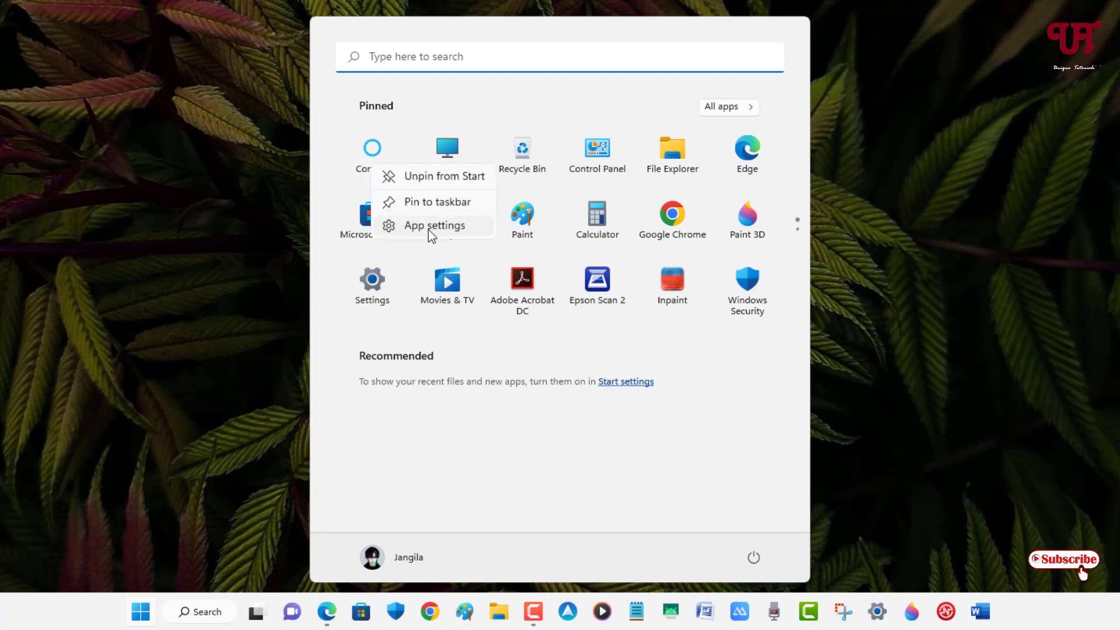
mouse_move(336, 196)
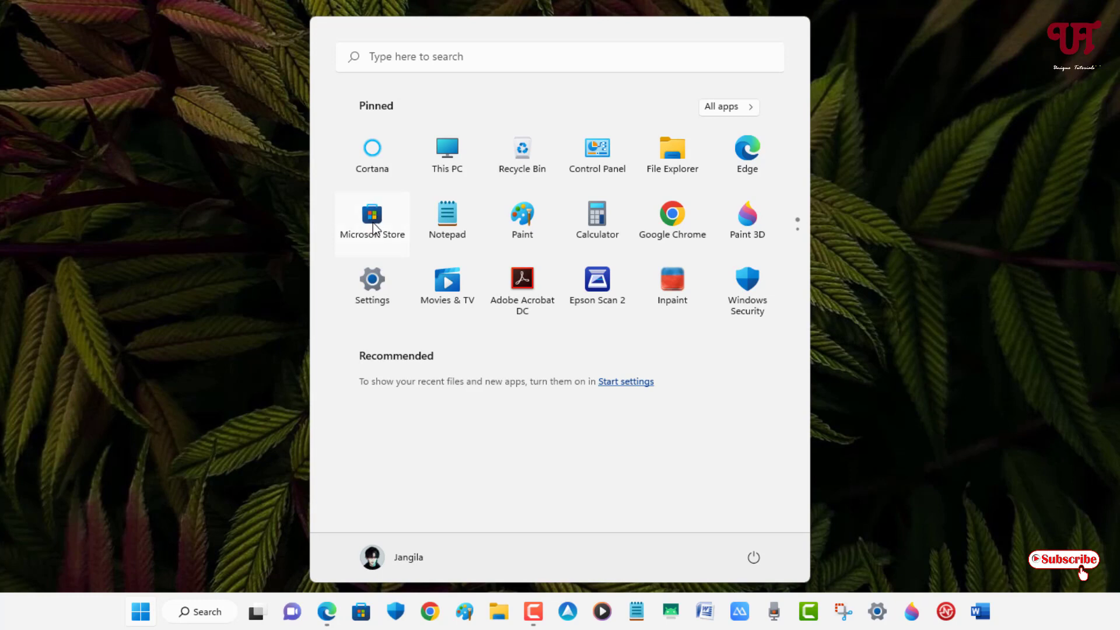
right_click(372, 215)
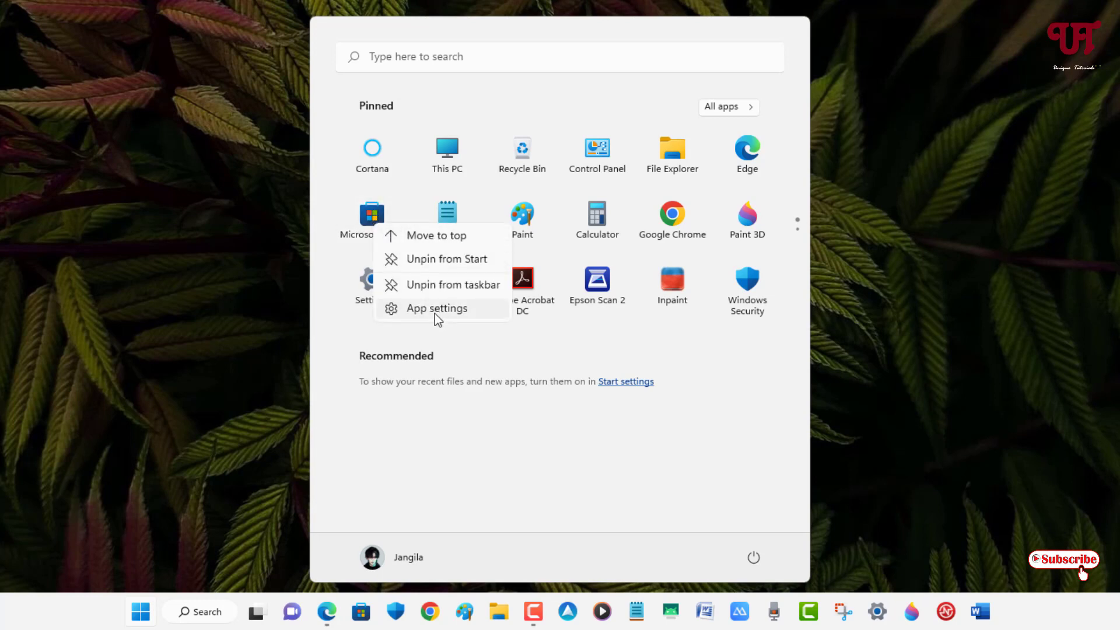
click(478, 350)
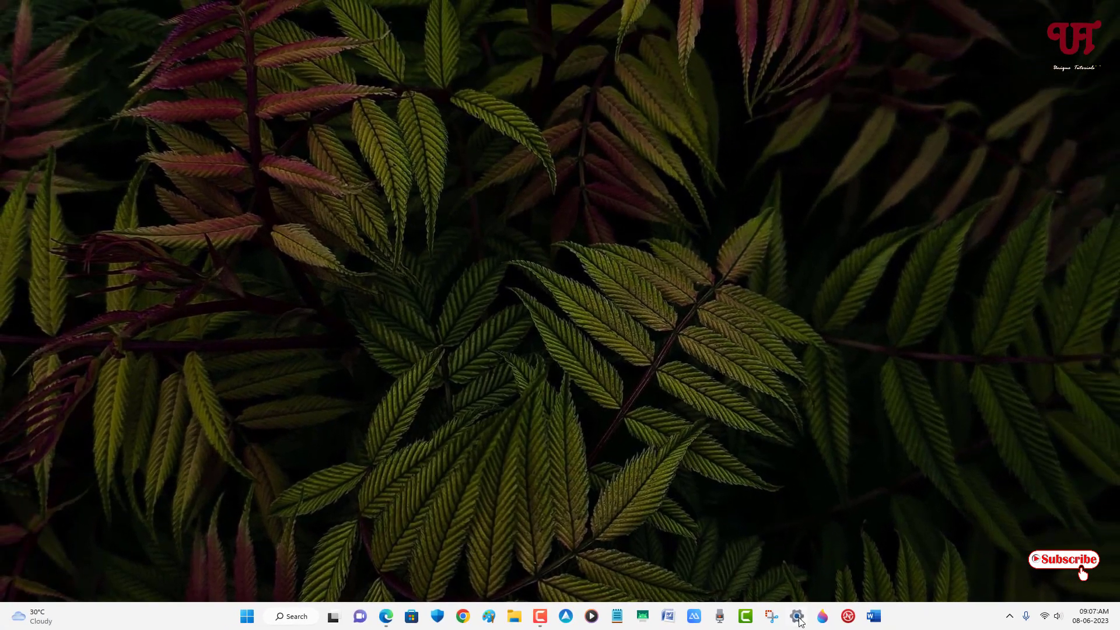
click(798, 616)
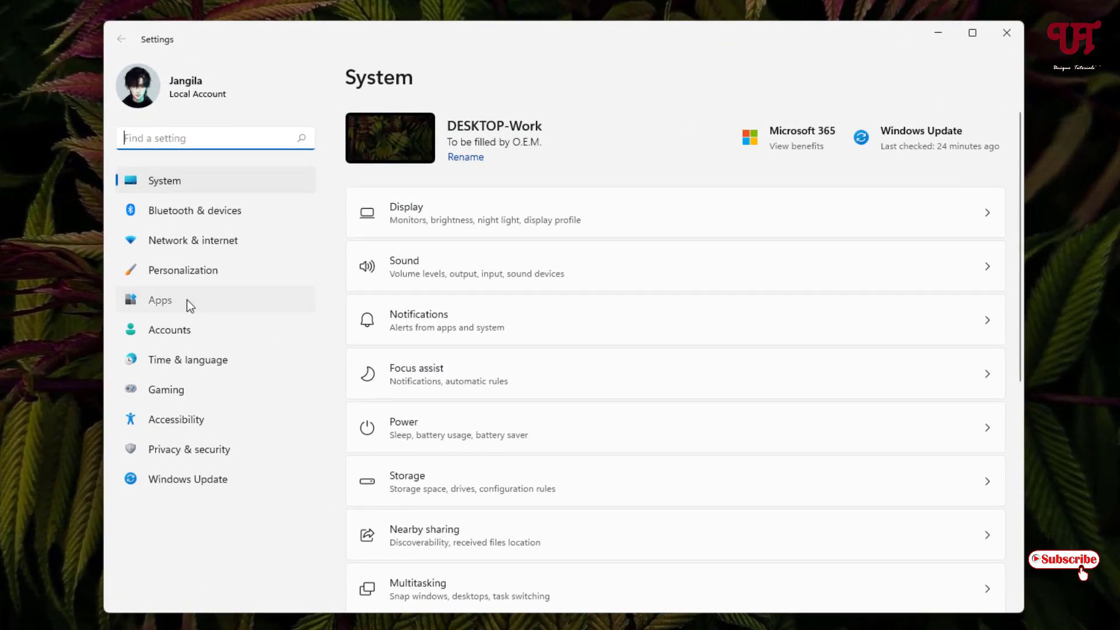
click(160, 300)
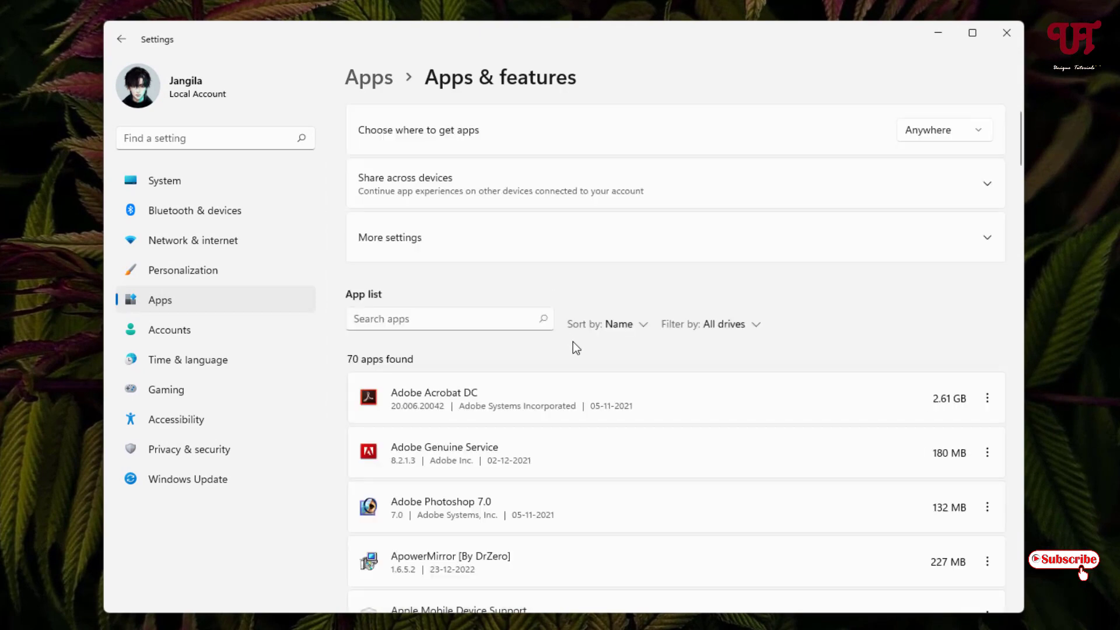
Scroll to Cortana's advanced options and down to its greyed-out Uninstall button
scroll(down, 3)
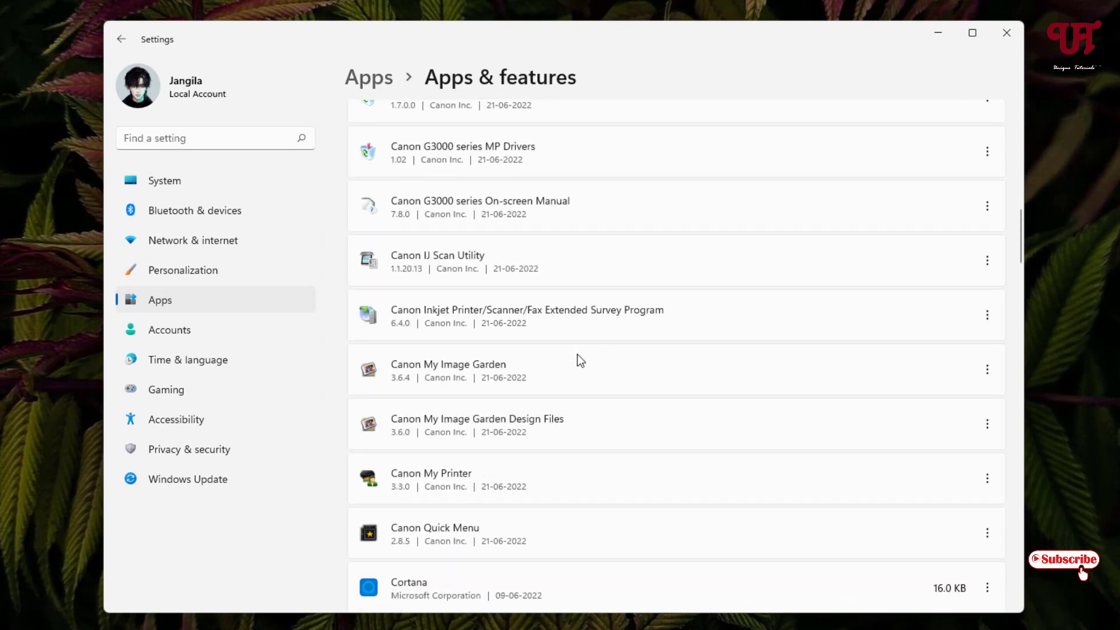
scroll(down, 3)
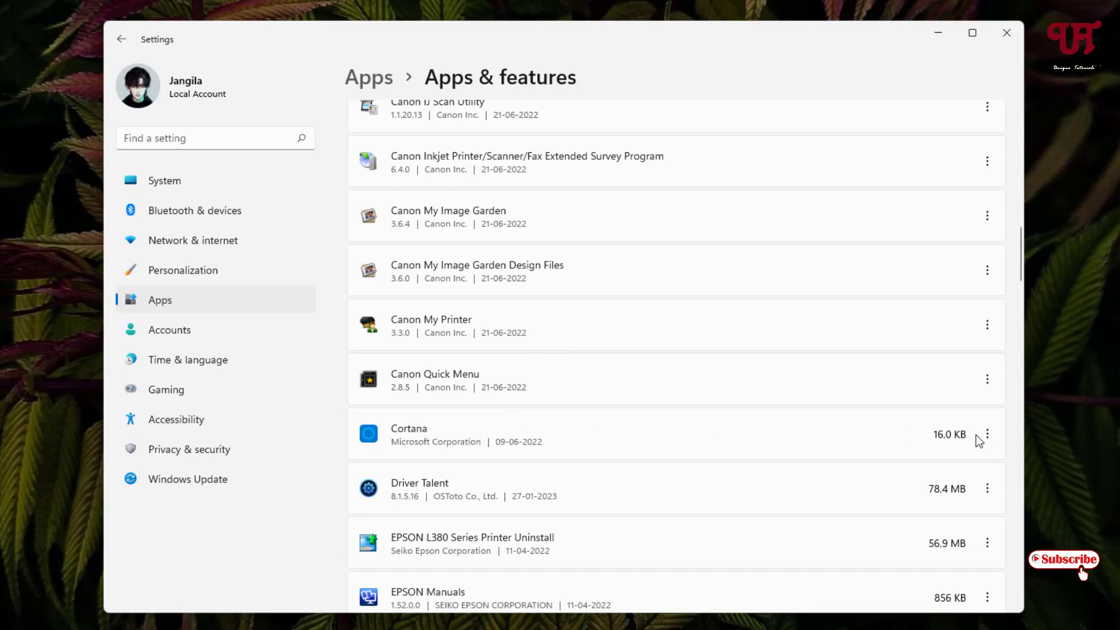
click(988, 435)
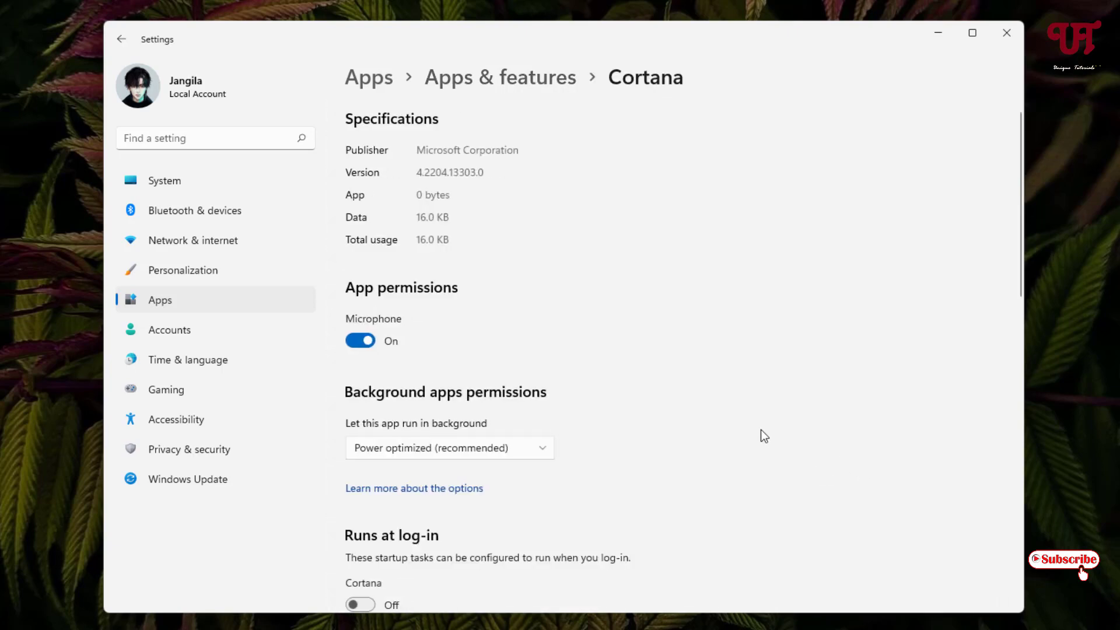
scroll(down, 3)
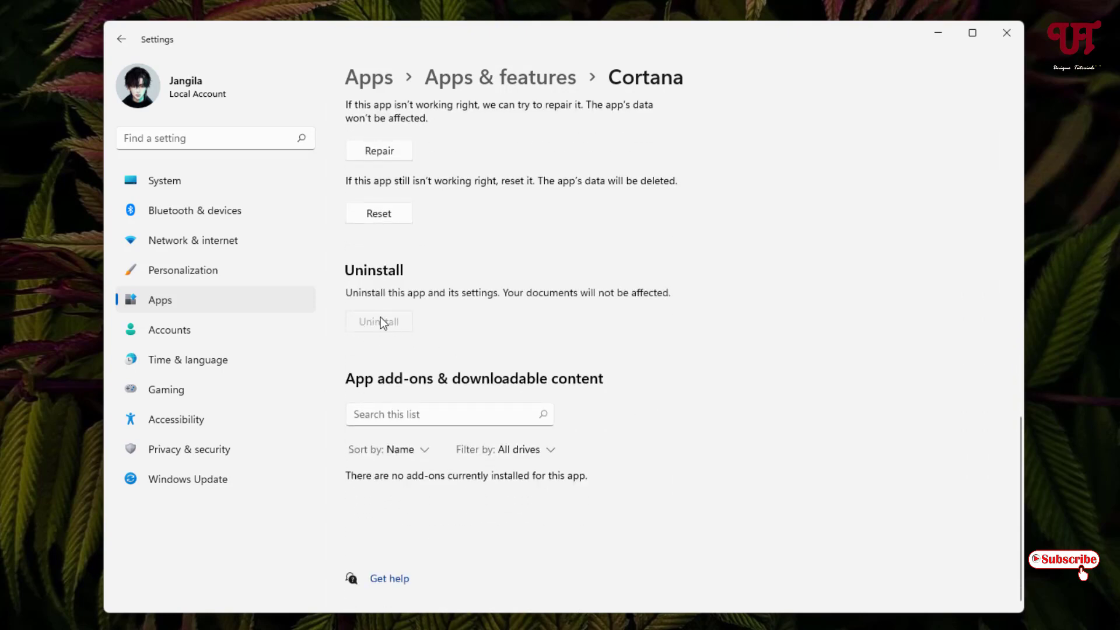
mouse_move(352, 336)
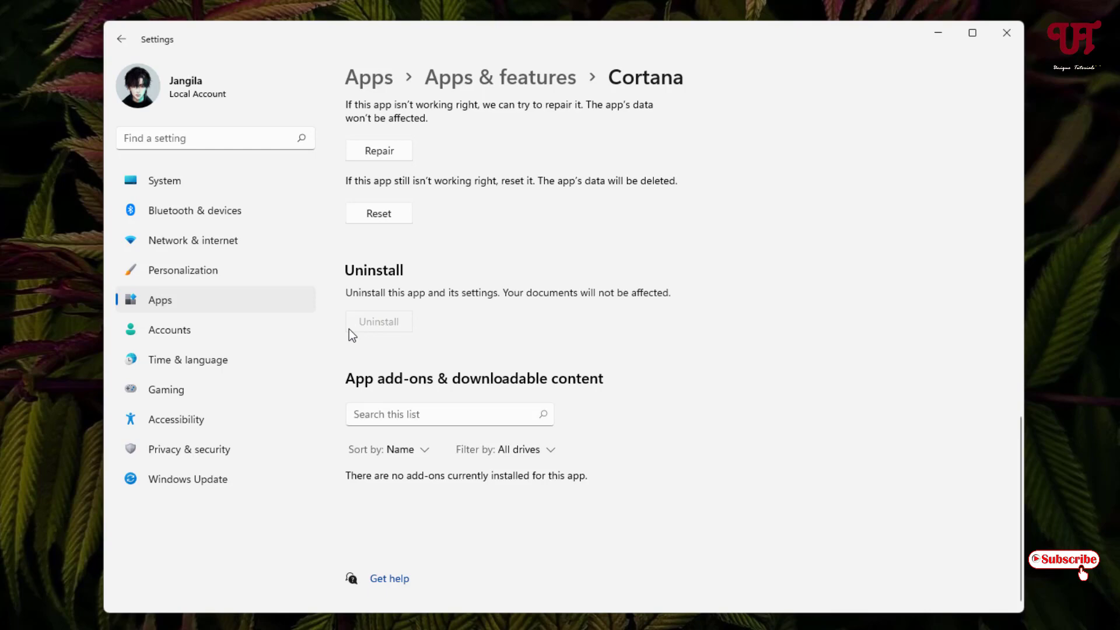
mouse_move(369, 347)
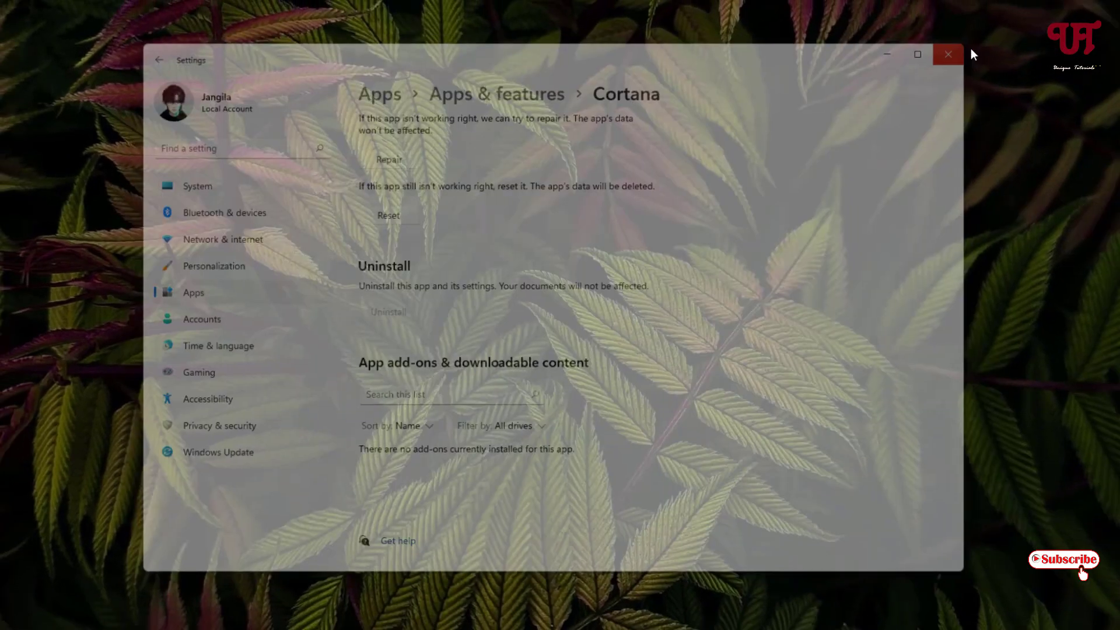
On the Geek Uninstaller site, download the Free edition as a ZIP (2.52 MB)
click(947, 53)
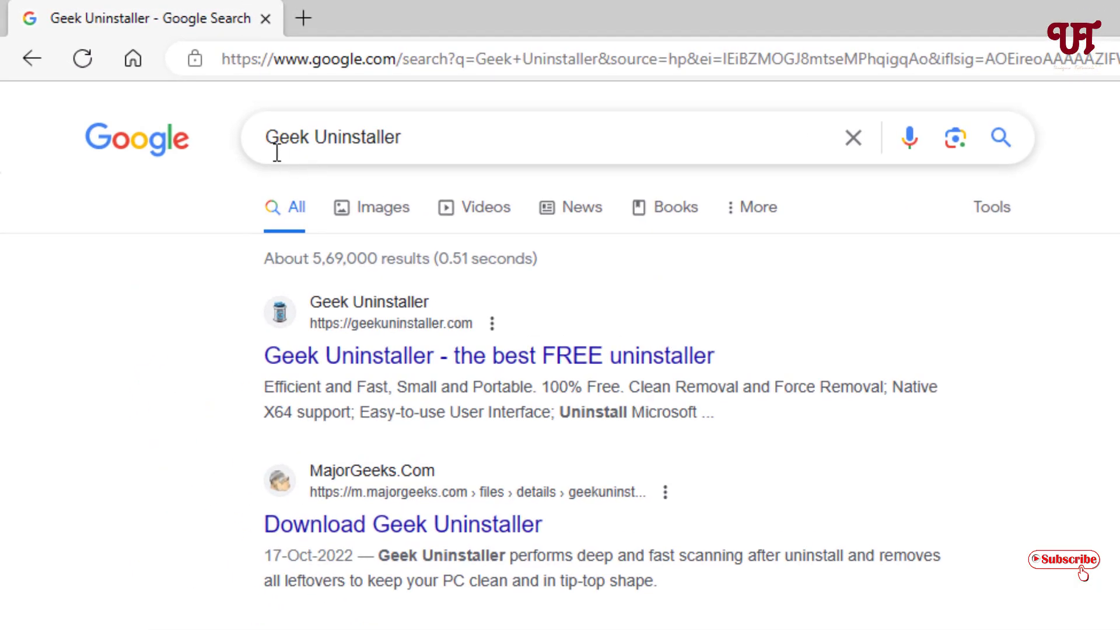
mouse_move(416, 213)
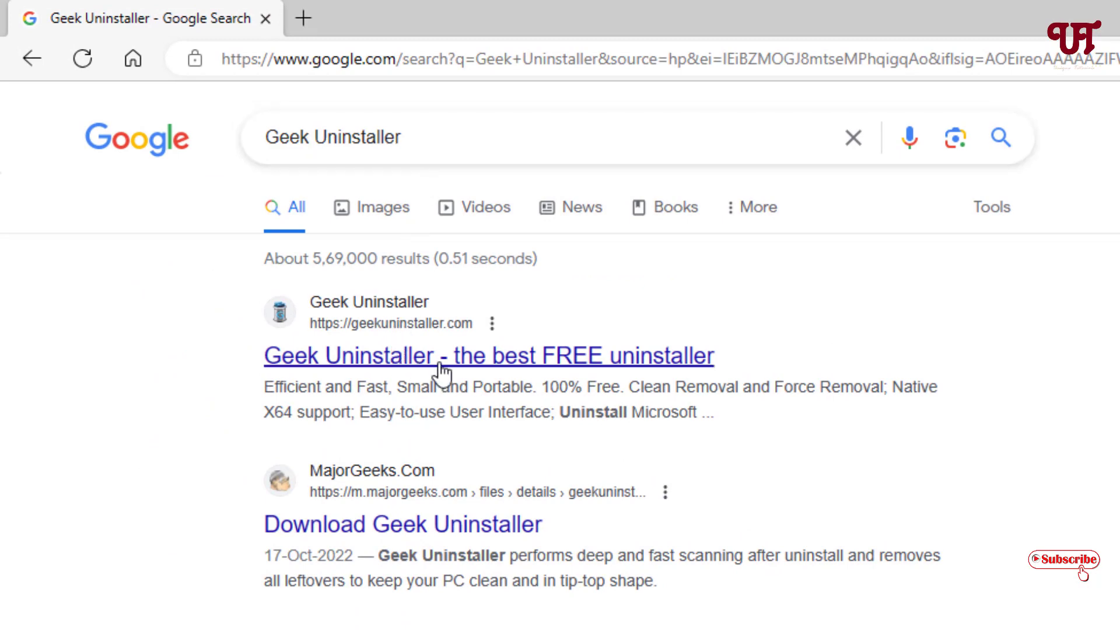
click(441, 355)
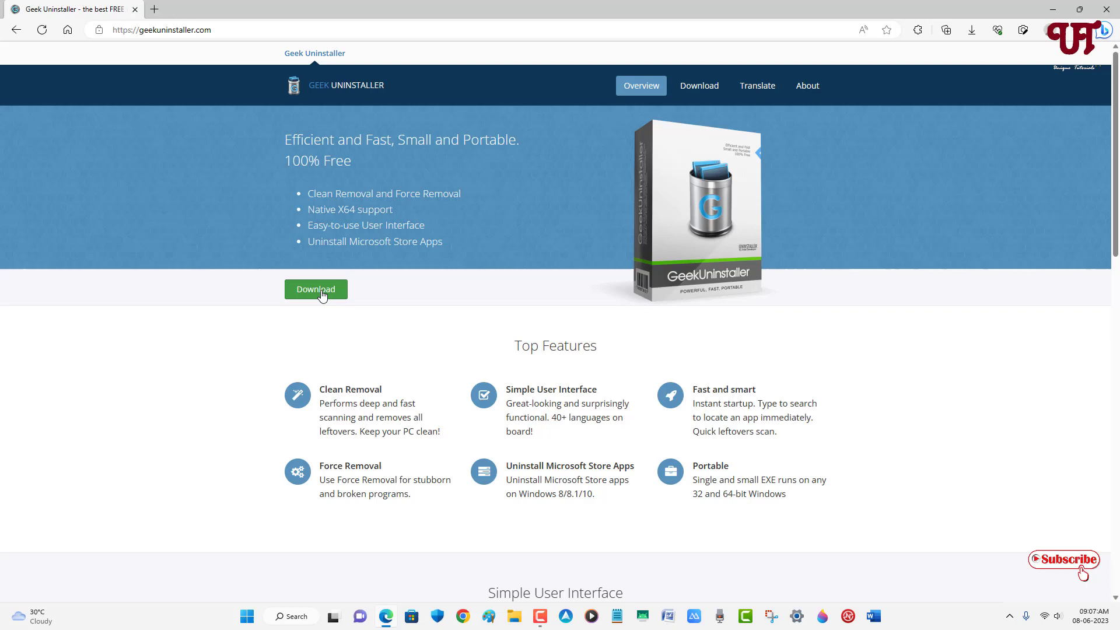
click(316, 289)
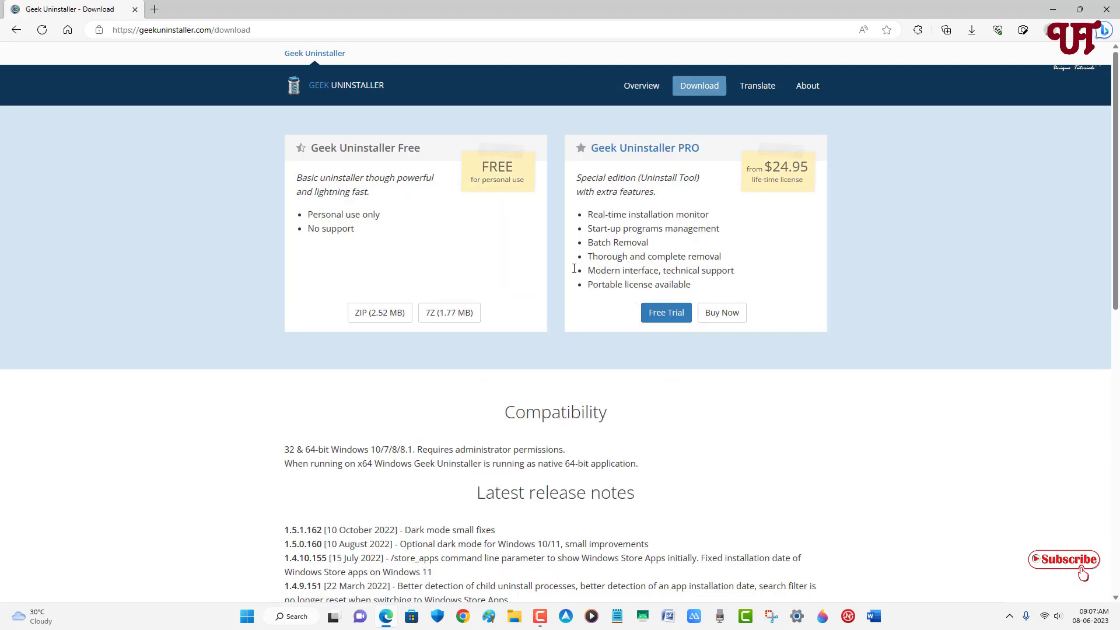
mouse_move(434, 249)
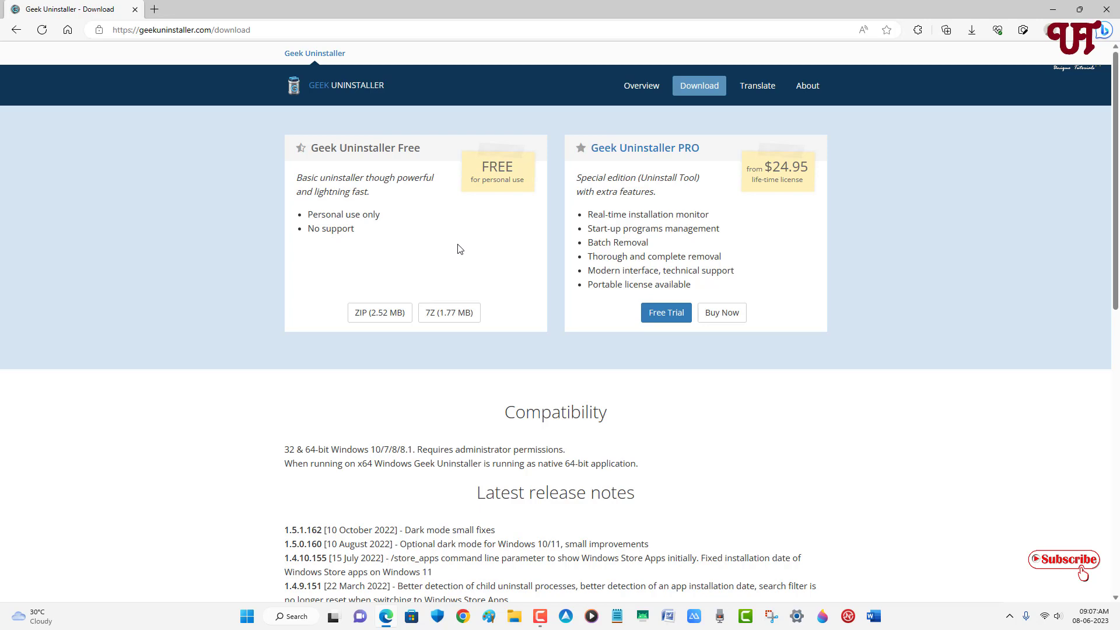
mouse_move(494, 279)
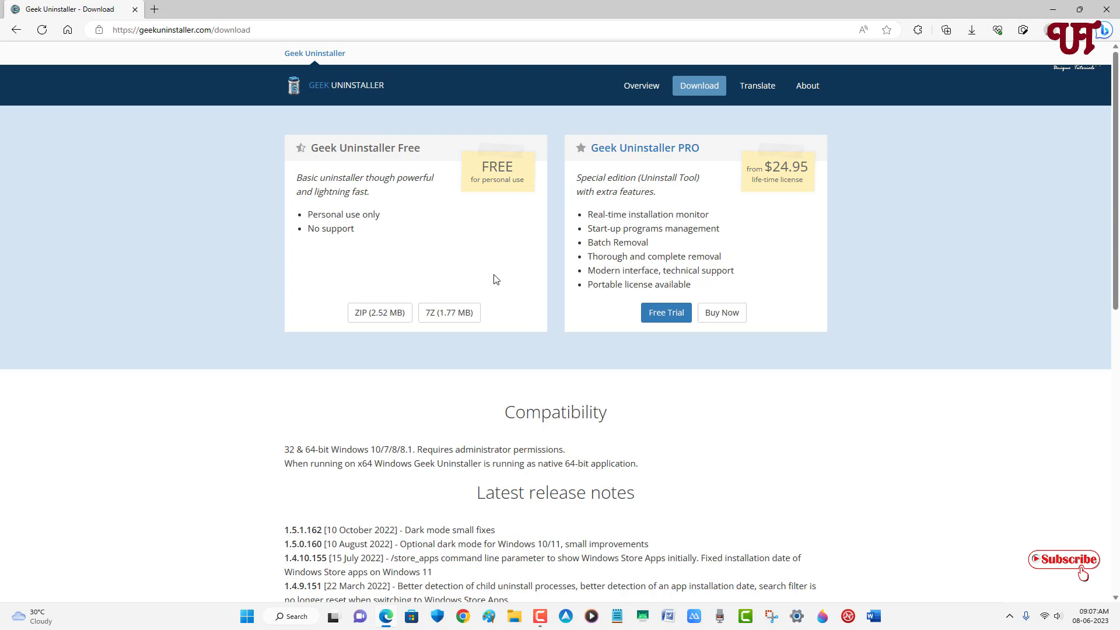
mouse_move(485, 261)
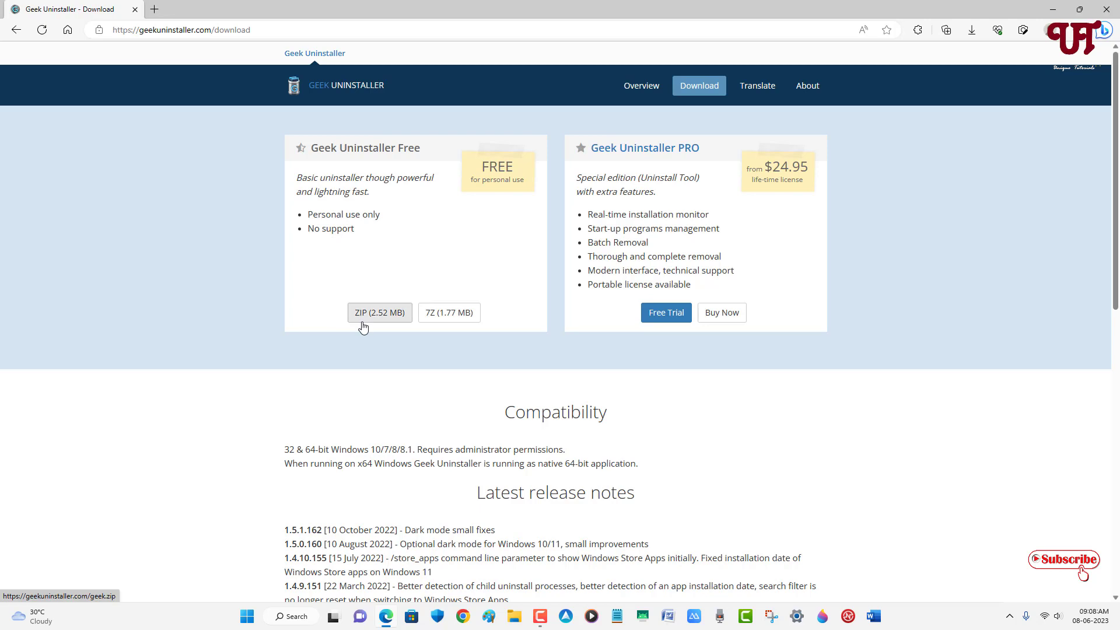
mouse_move(353, 326)
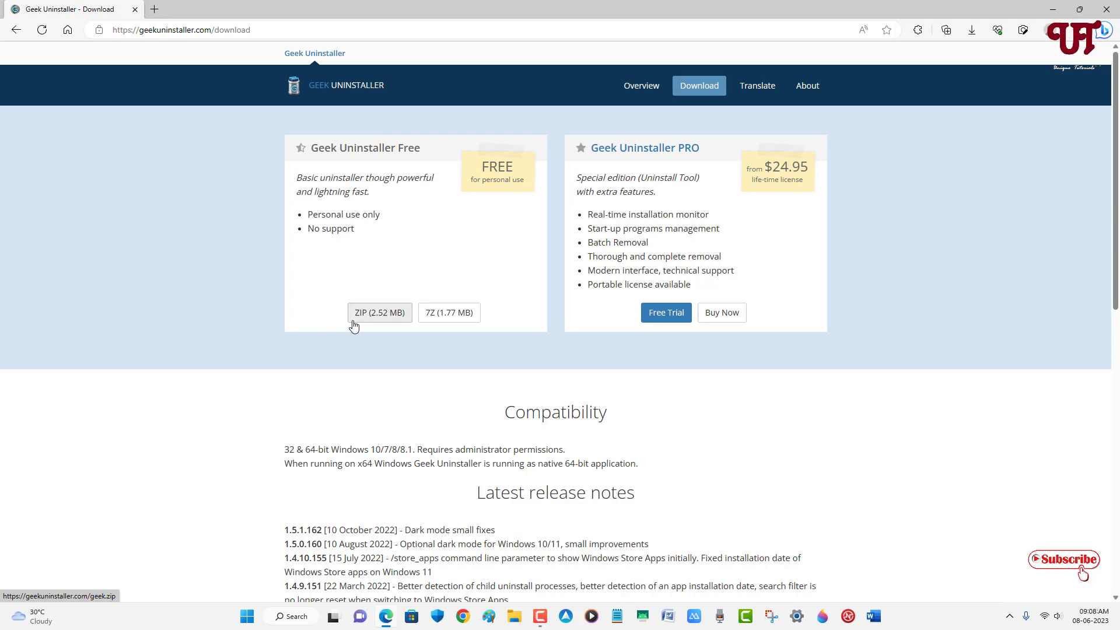
mouse_move(458, 321)
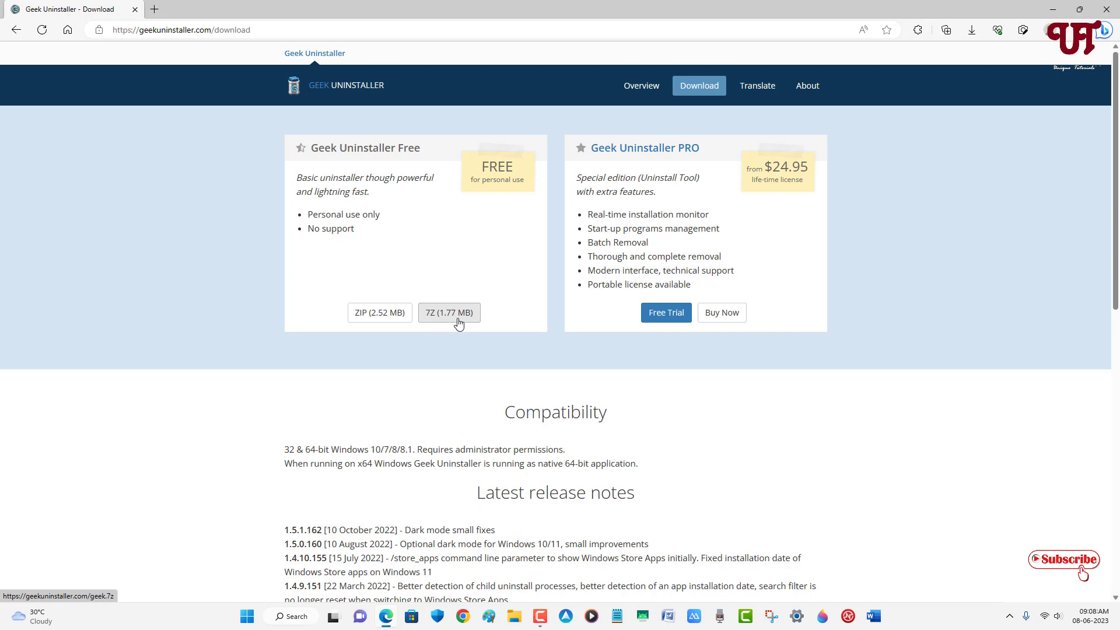
mouse_move(391, 322)
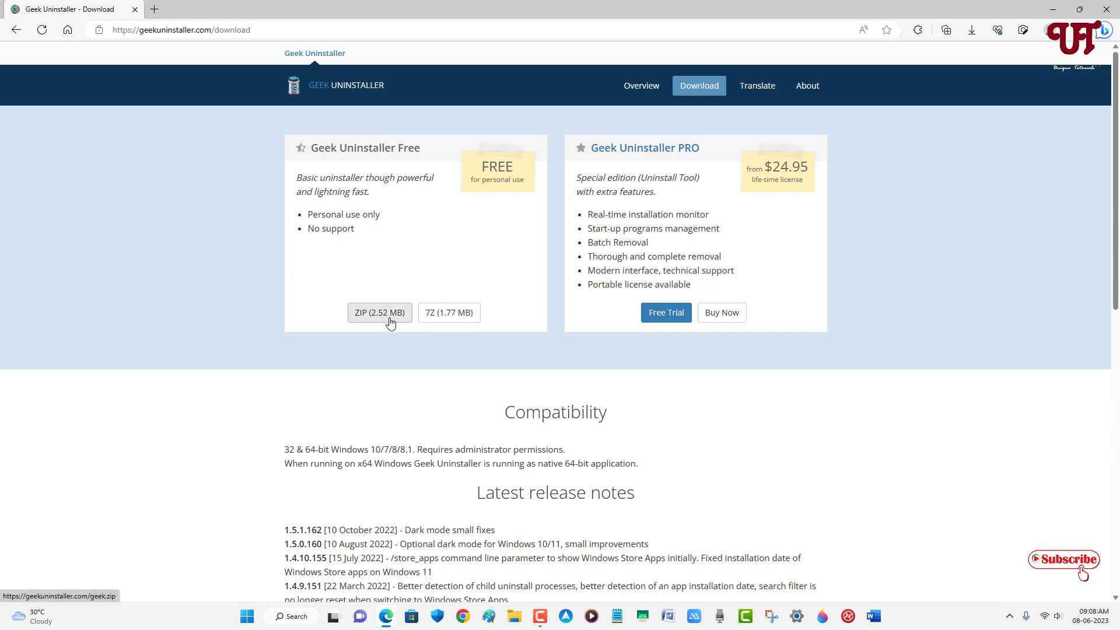
click(380, 313)
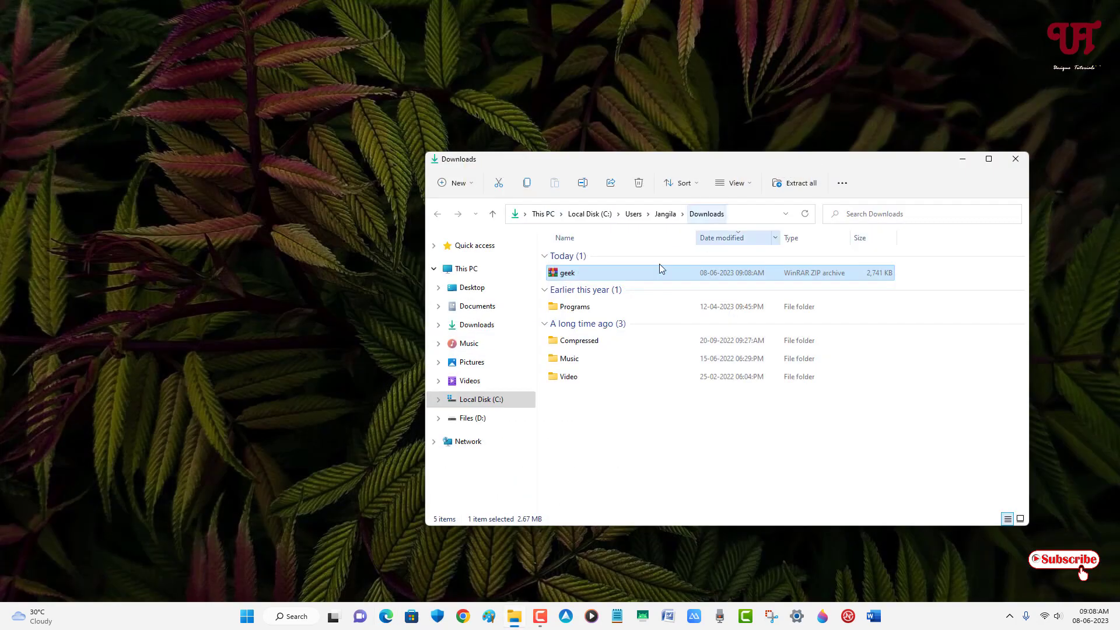
Extract geek.zip with WinRAR into a geek folder in Downloads and enter it
double_click(564, 273)
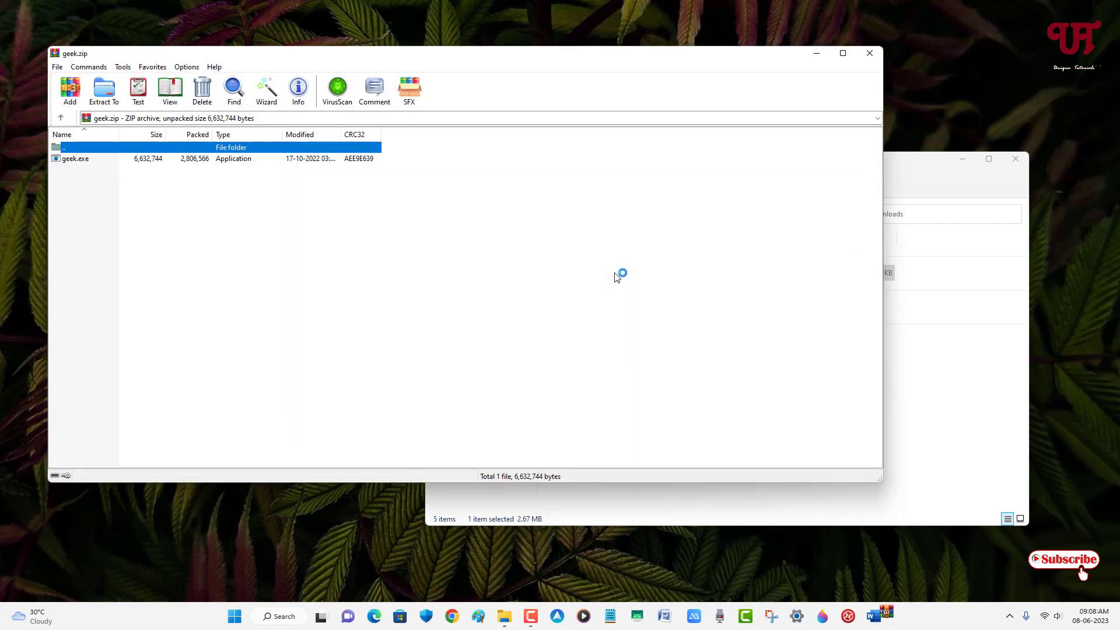
click(104, 88)
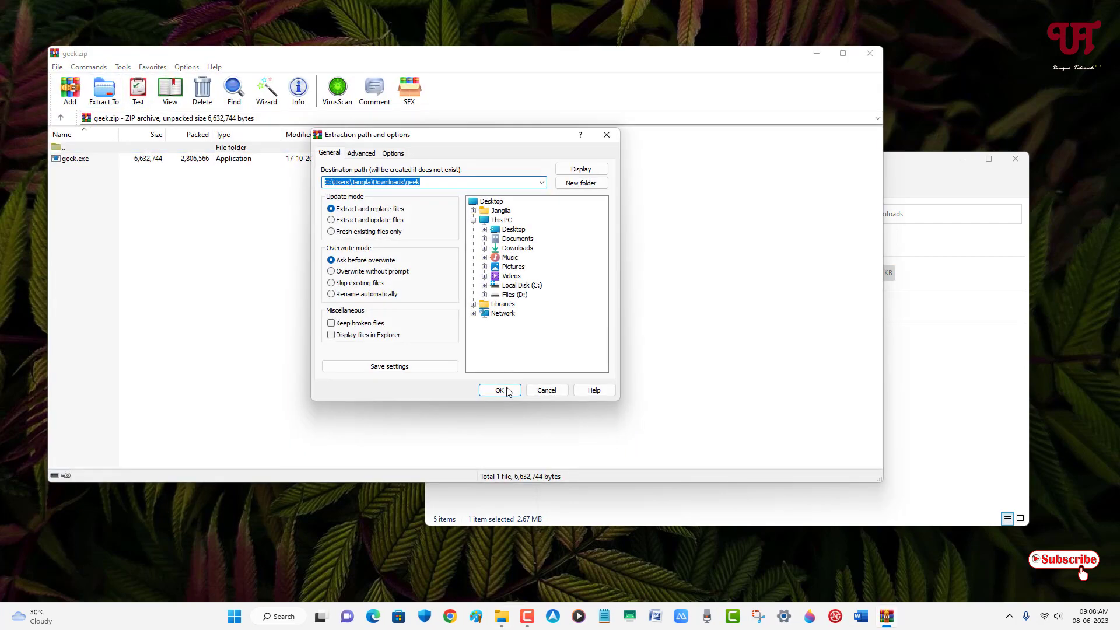
click(500, 390)
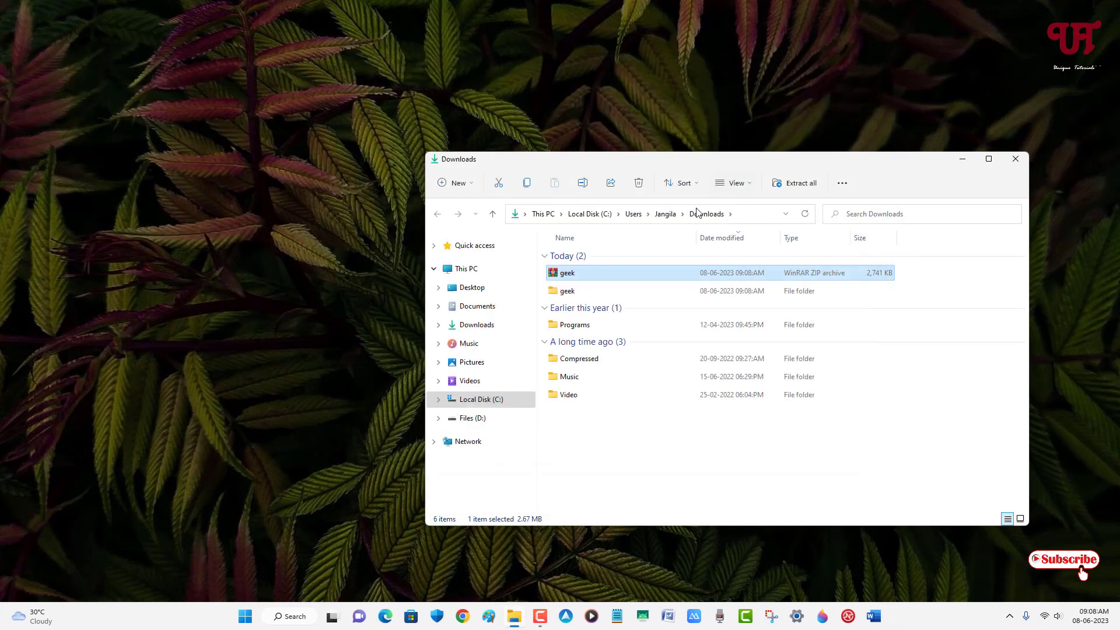
double_click(568, 291)
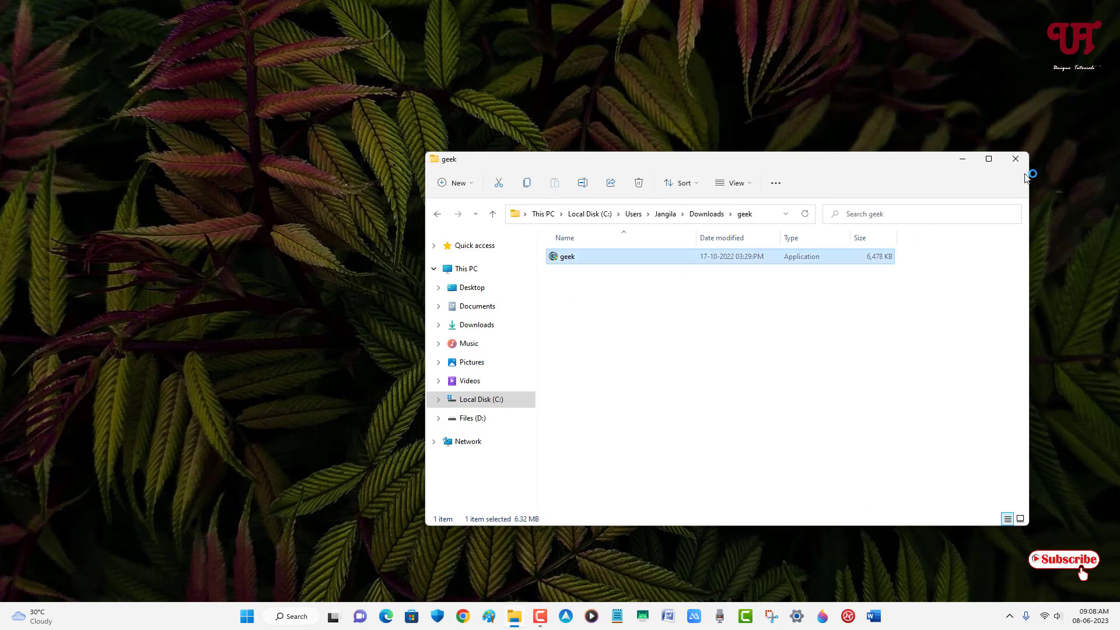
Launch geek.exe and switch the View to Microsoft Store Apps
double_click(567, 255)
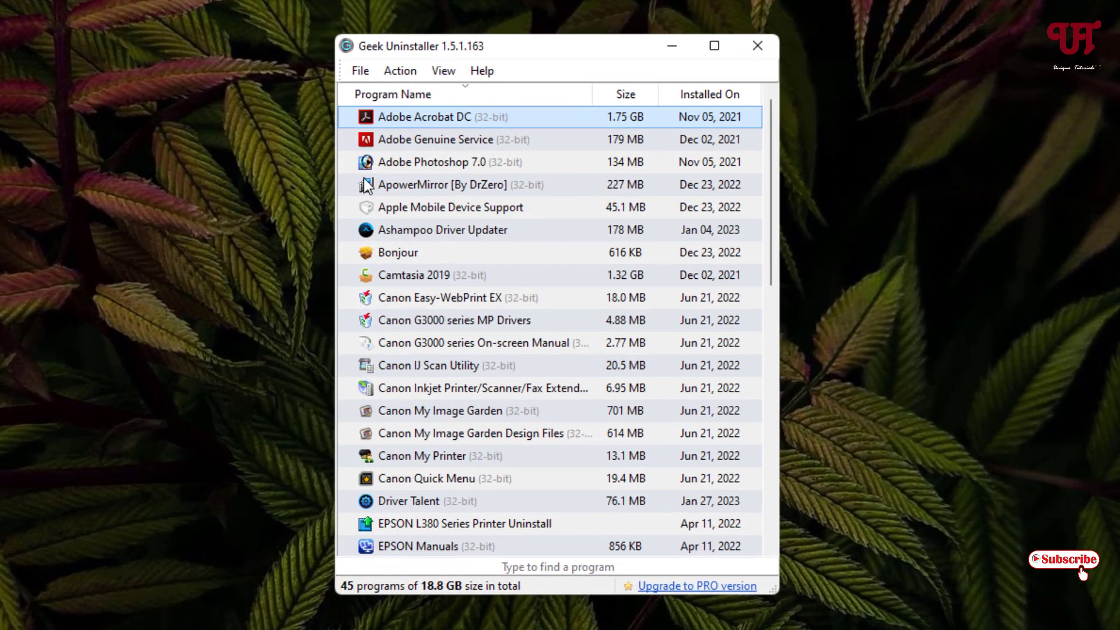
mouse_move(518, 356)
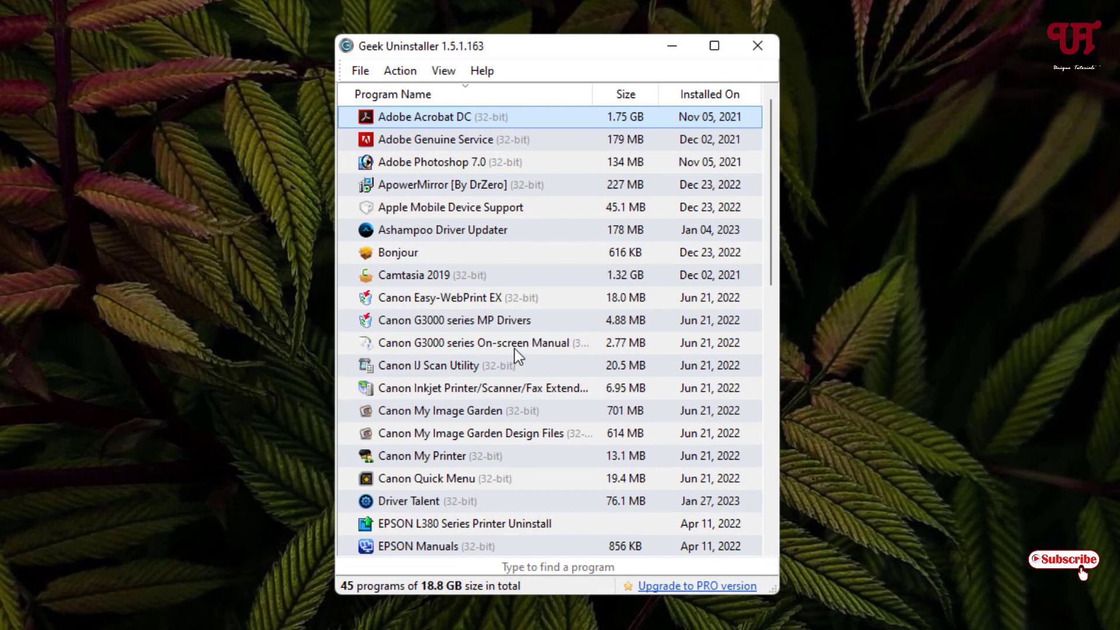
mouse_move(443, 70)
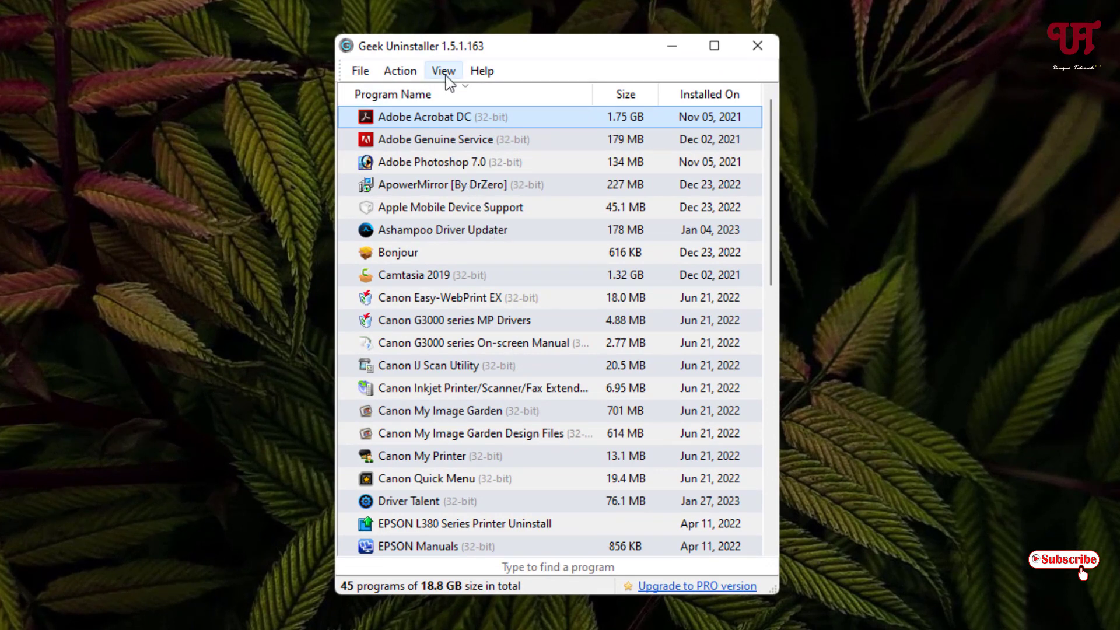
click(444, 70)
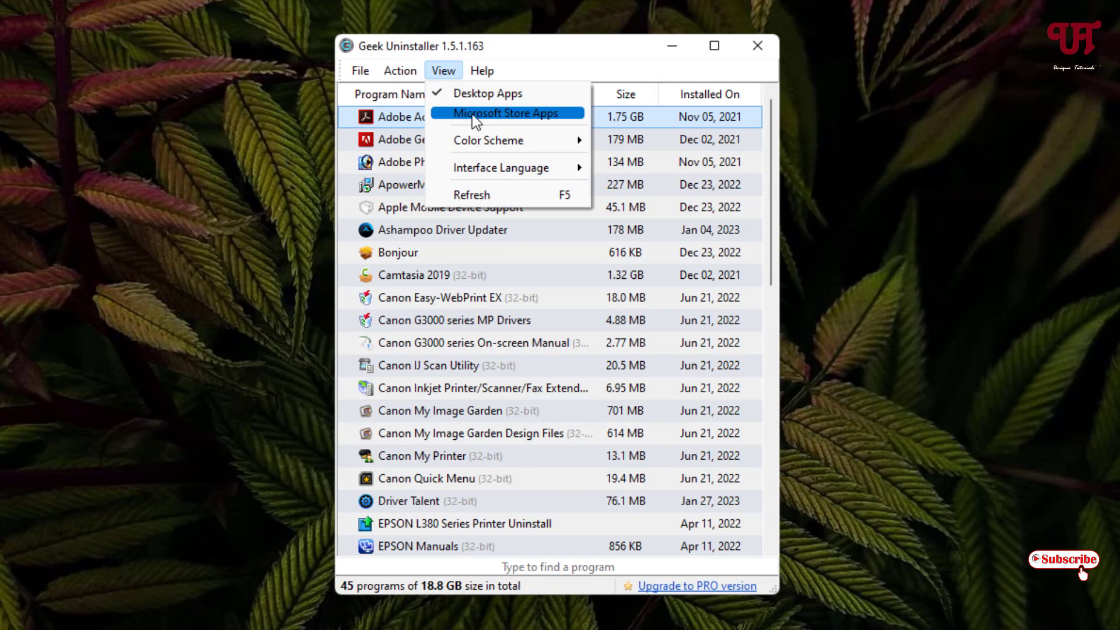
click(506, 113)
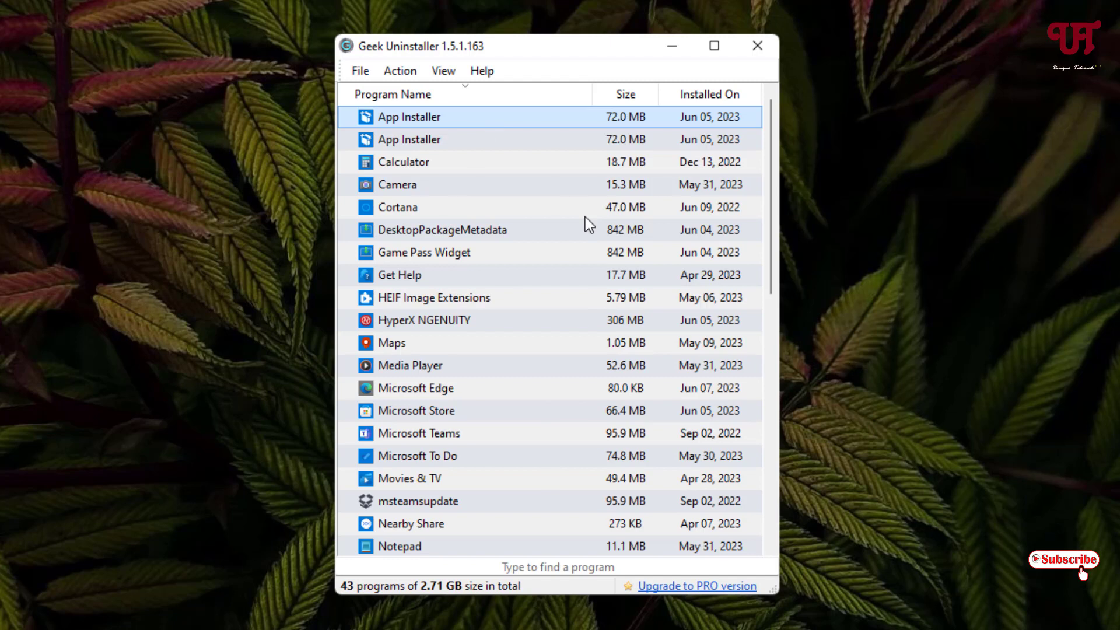
mouse_move(600, 259)
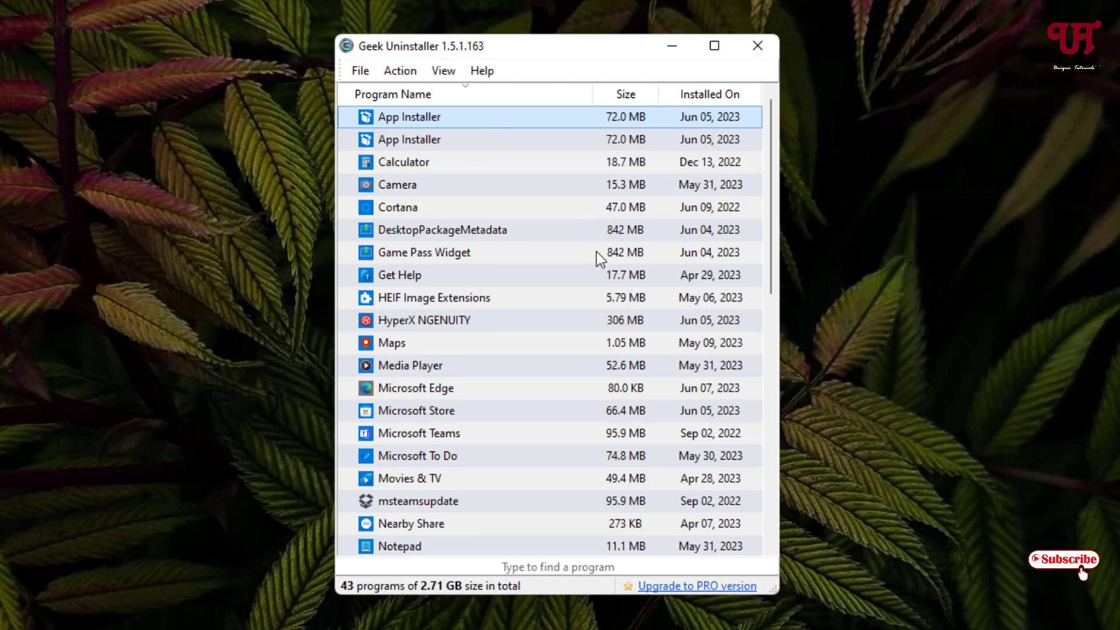
mouse_move(538, 208)
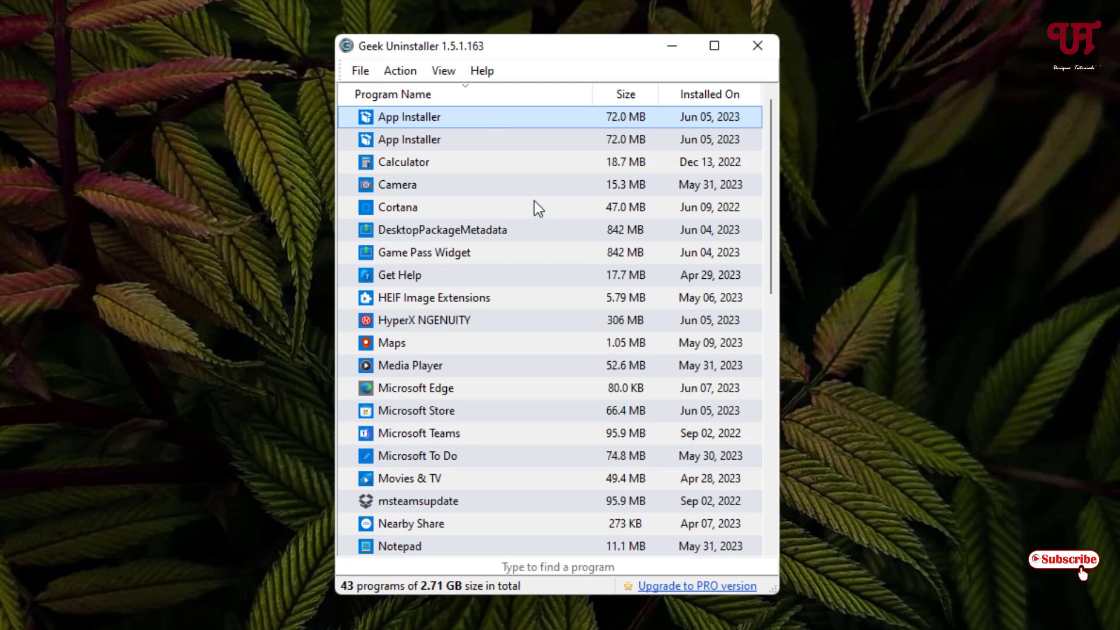
mouse_move(392, 217)
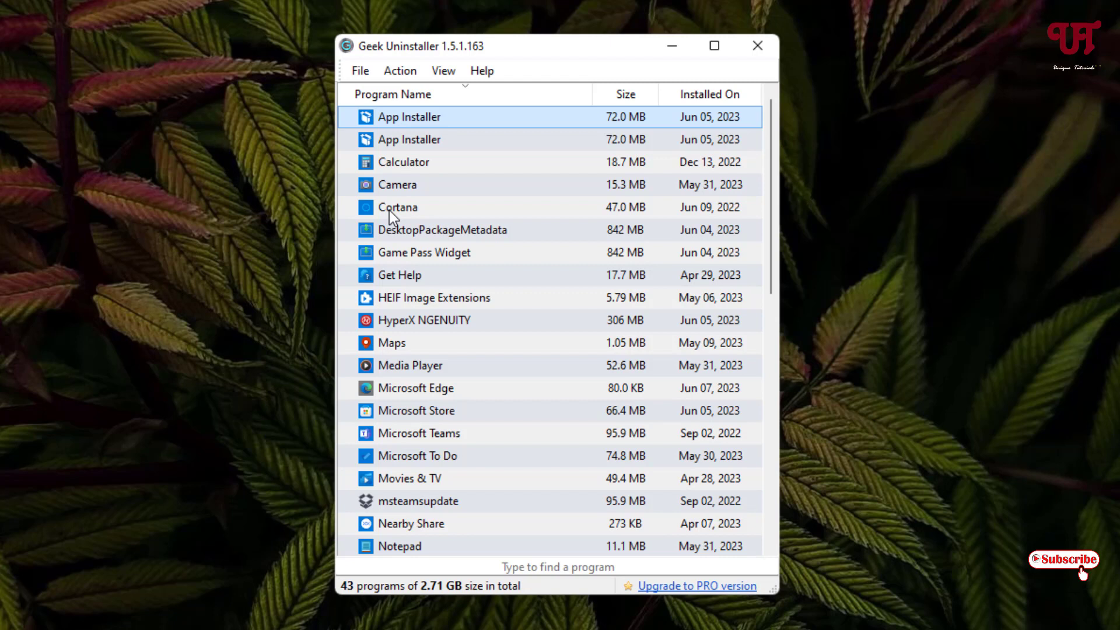
Uninstall Cortana from the list and finish deleting all found leftover traces
click(396, 207)
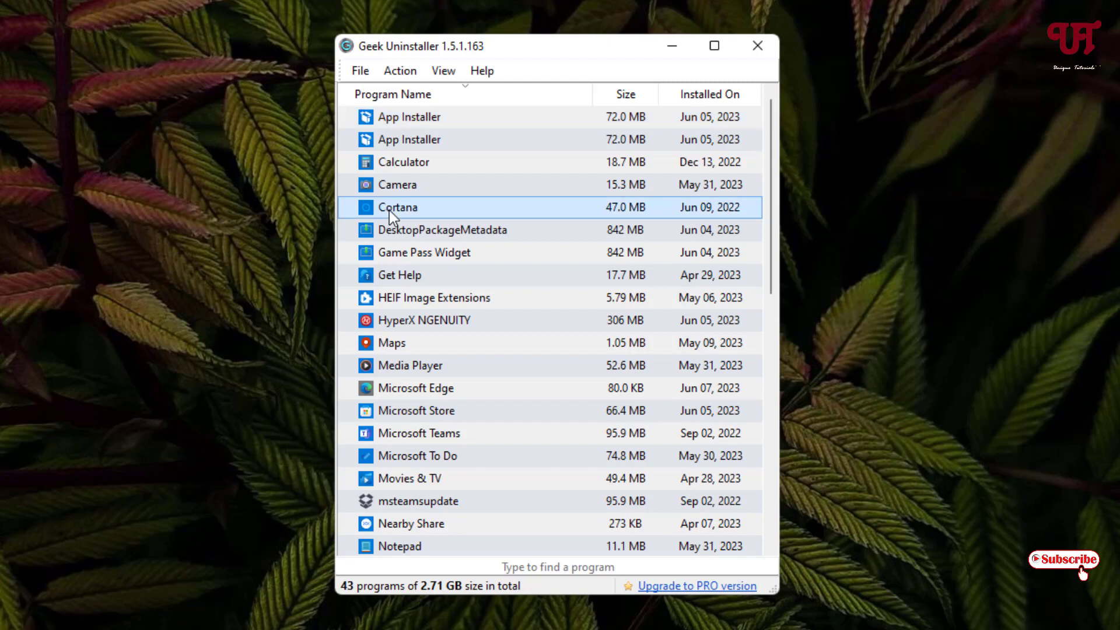
right_click(394, 210)
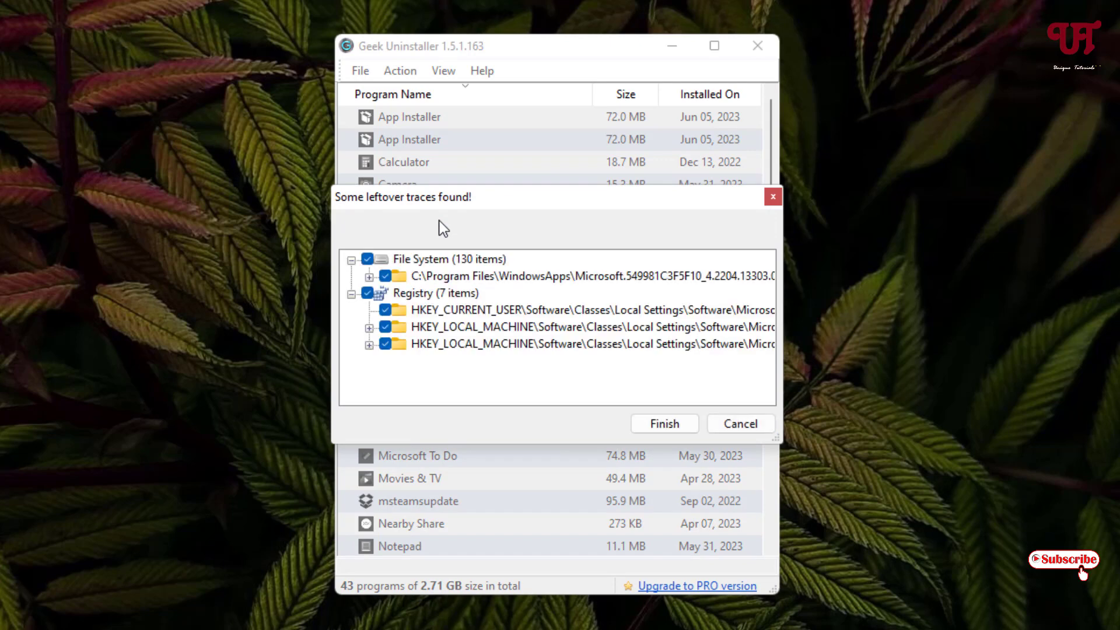
mouse_move(446, 255)
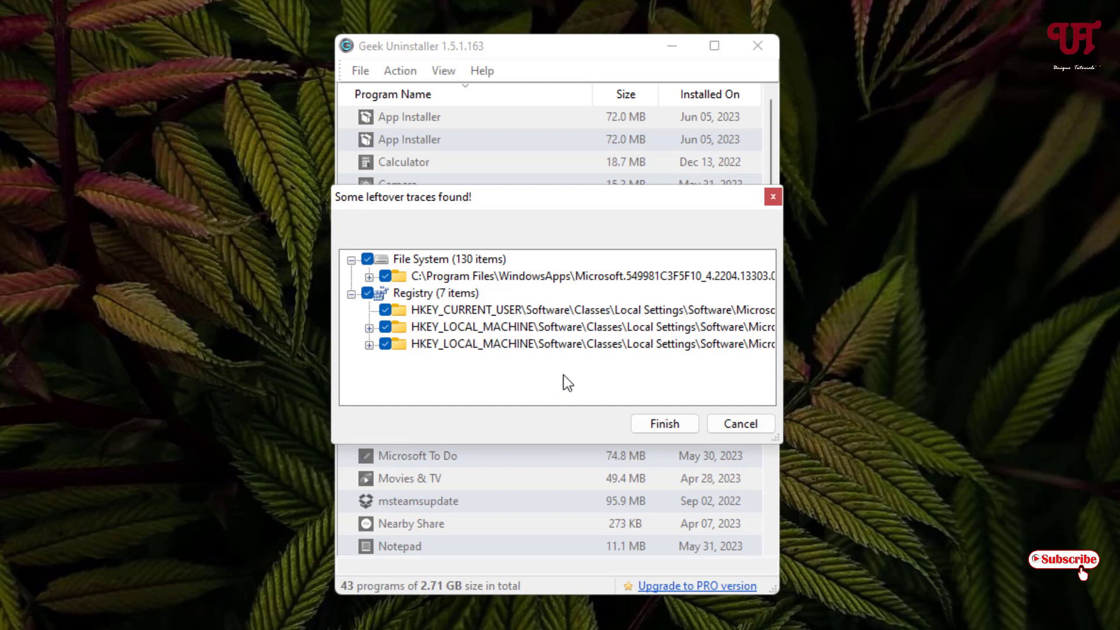
mouse_move(664, 427)
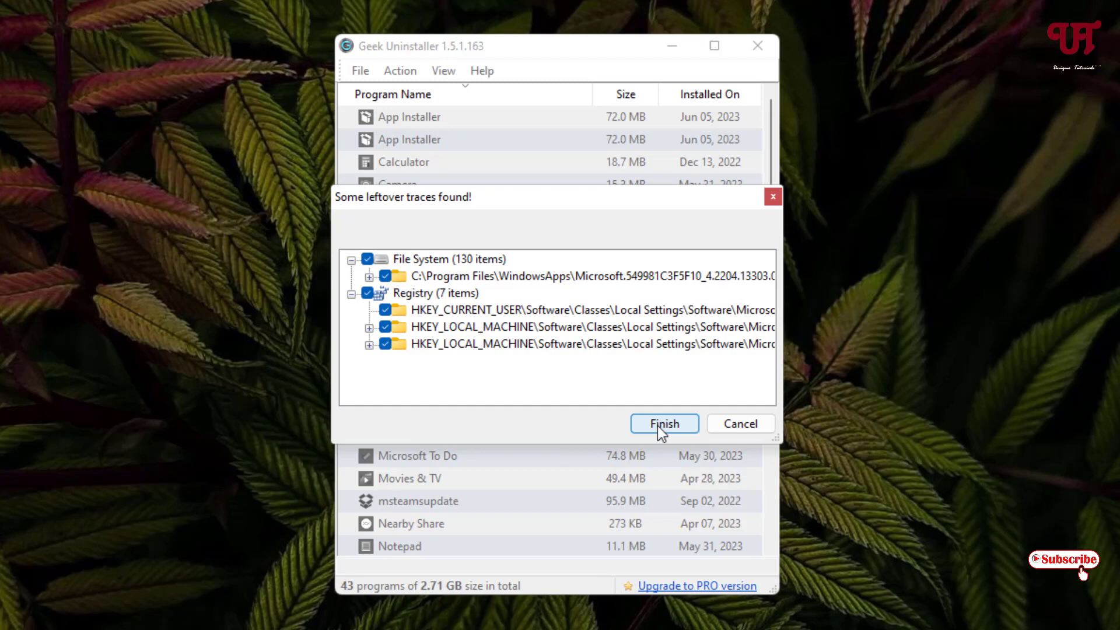
click(664, 423)
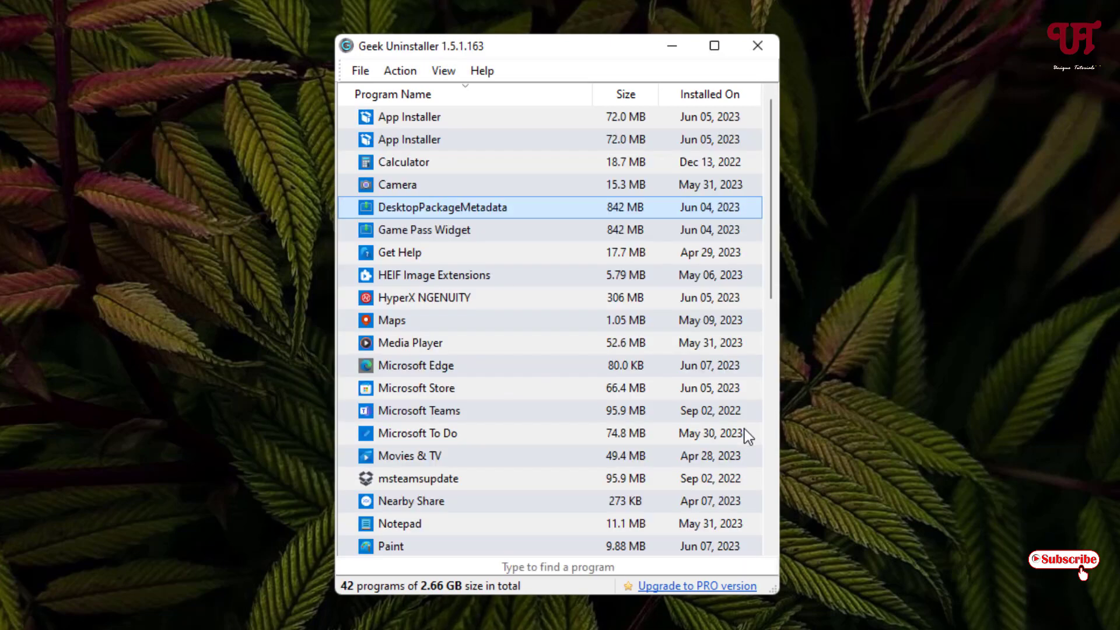
mouse_move(464, 254)
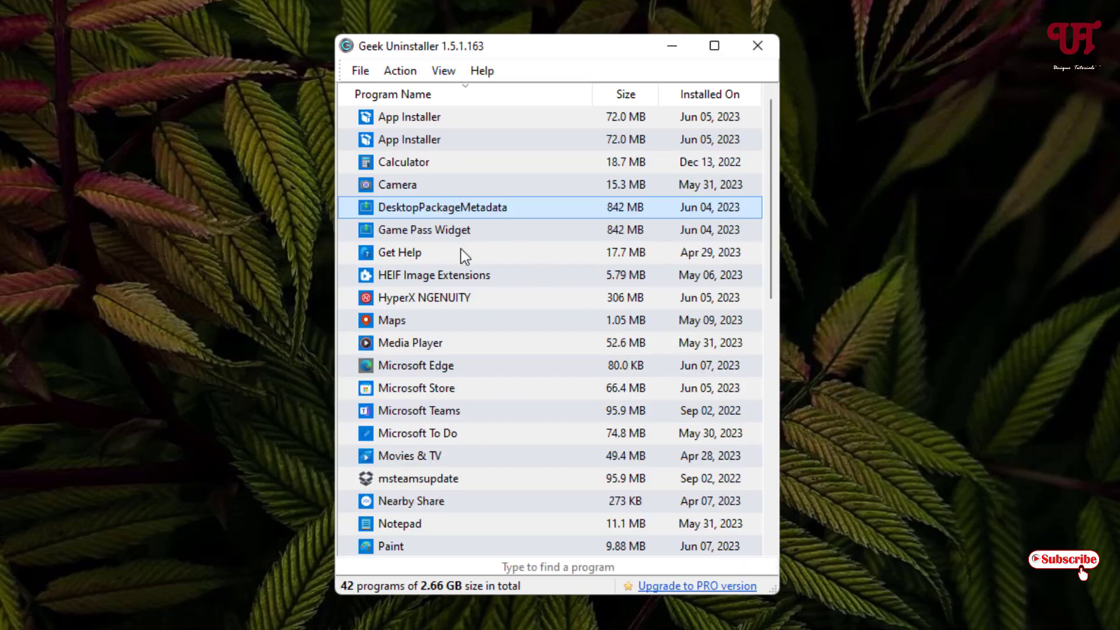
mouse_move(581, 406)
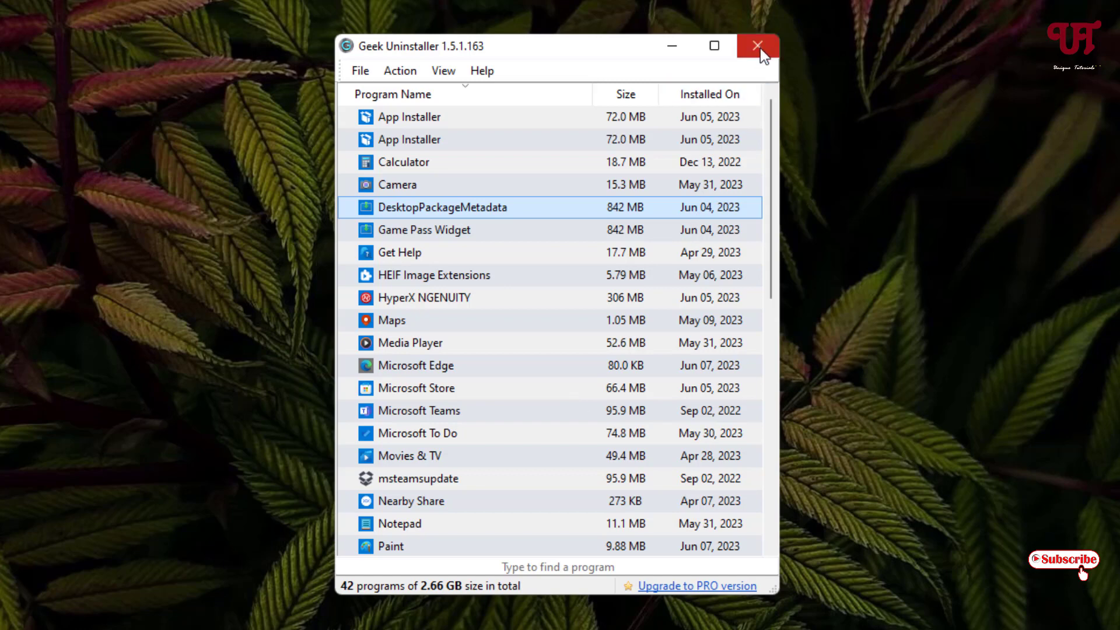
Close Geek Uninstaller, leaving the empty Windows 11 desktop
click(755, 47)
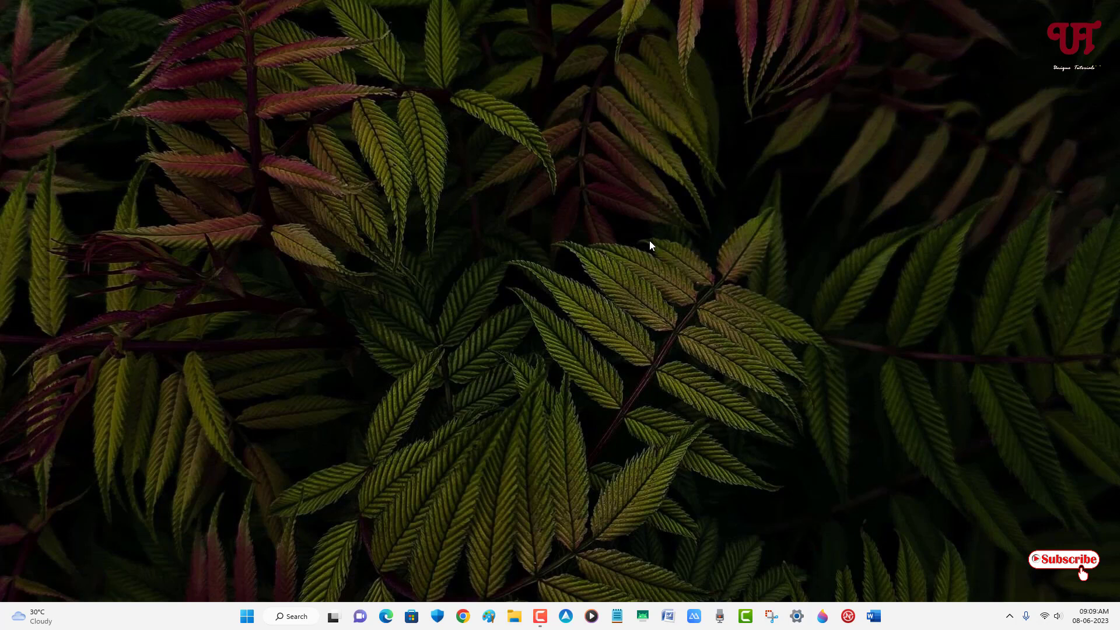
mouse_move(588, 259)
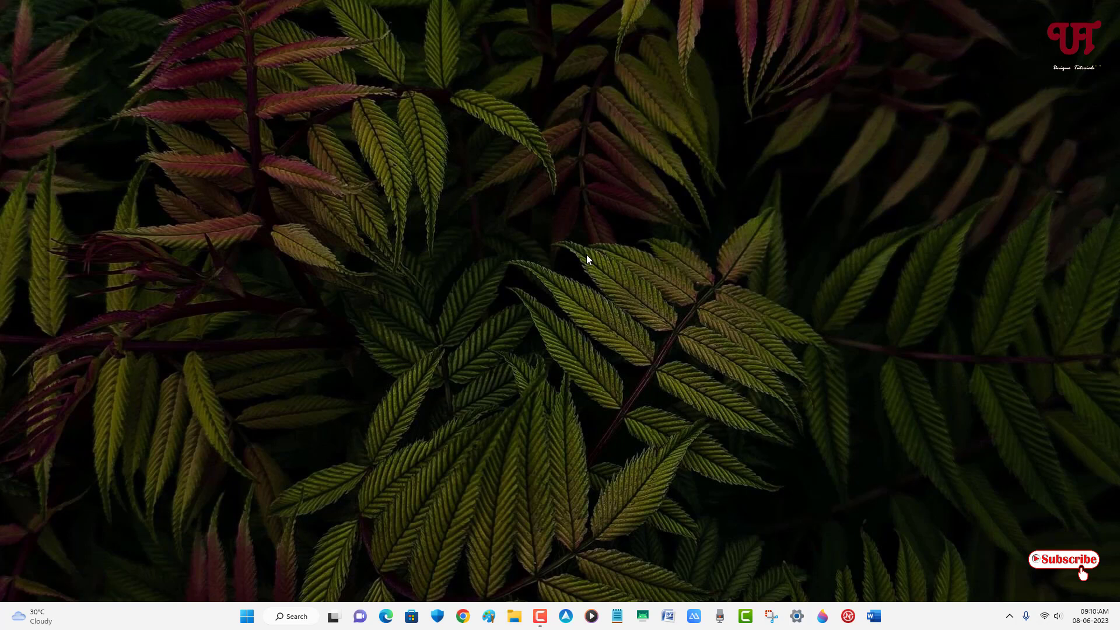